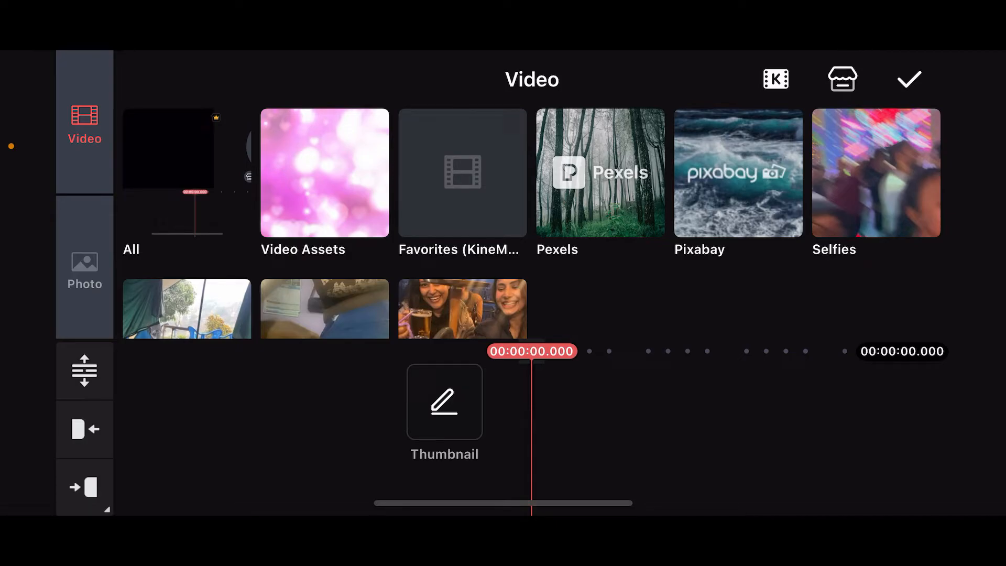
- Add the rippling ocean-water clip from Pixabay as the project's first video
{"action": "left_click", "coordinate": [738, 174]}
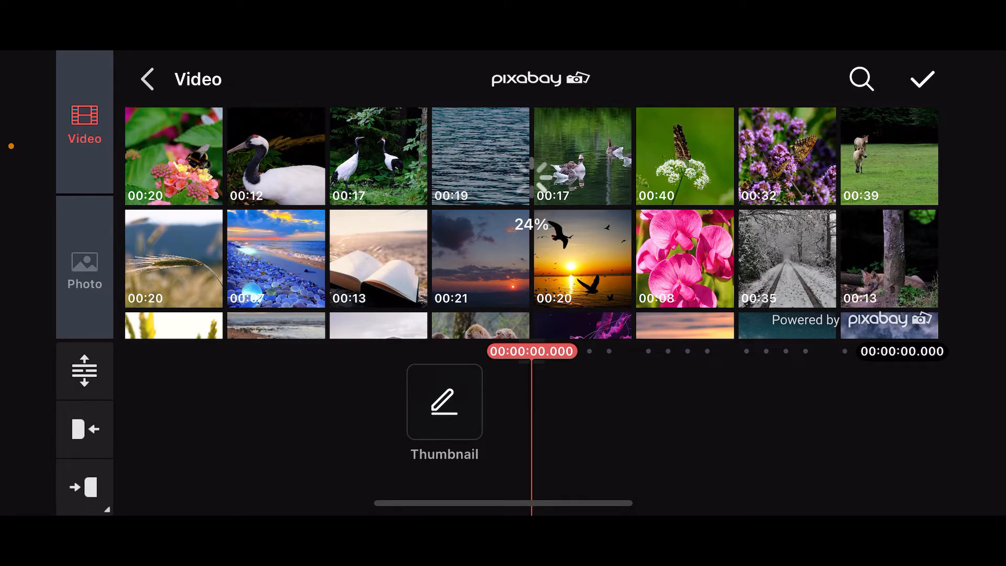
{"action": "left_click", "coordinate": [480, 156]}
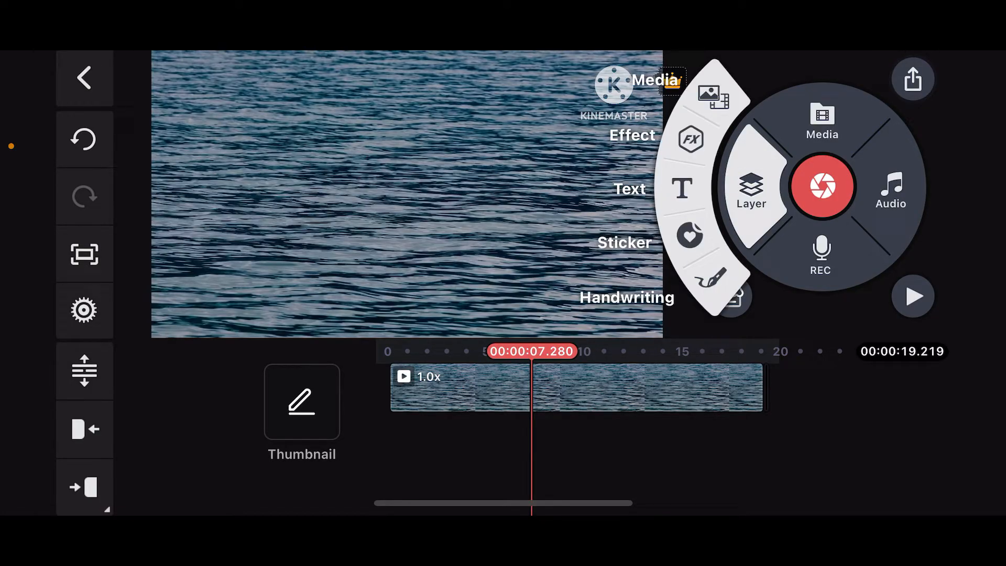
- Check the downloaded Video Assets for a layer, then head to the Asset Store for more
{"action": "left_click", "coordinate": [823, 123]}
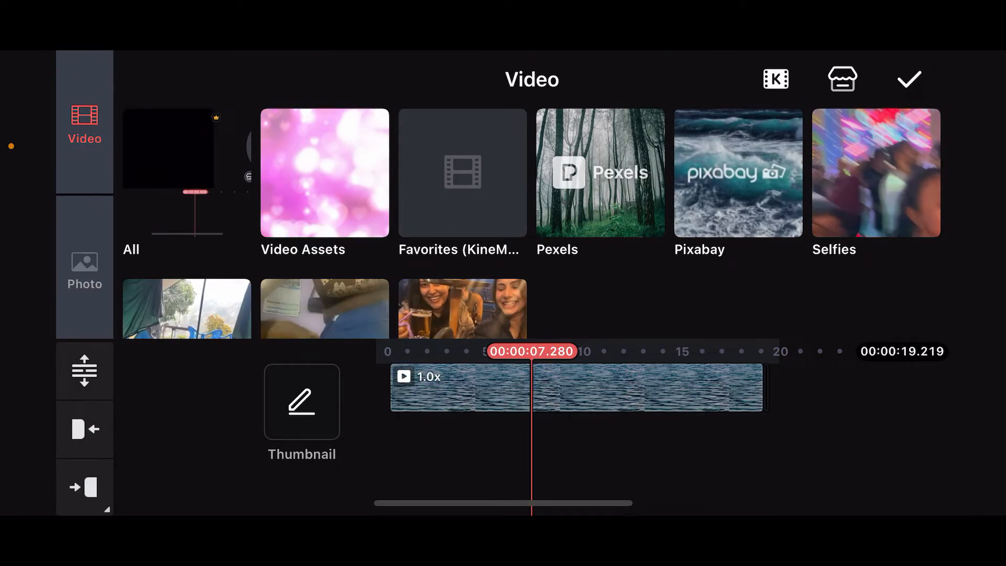
{"action": "left_click", "coordinate": [325, 173]}
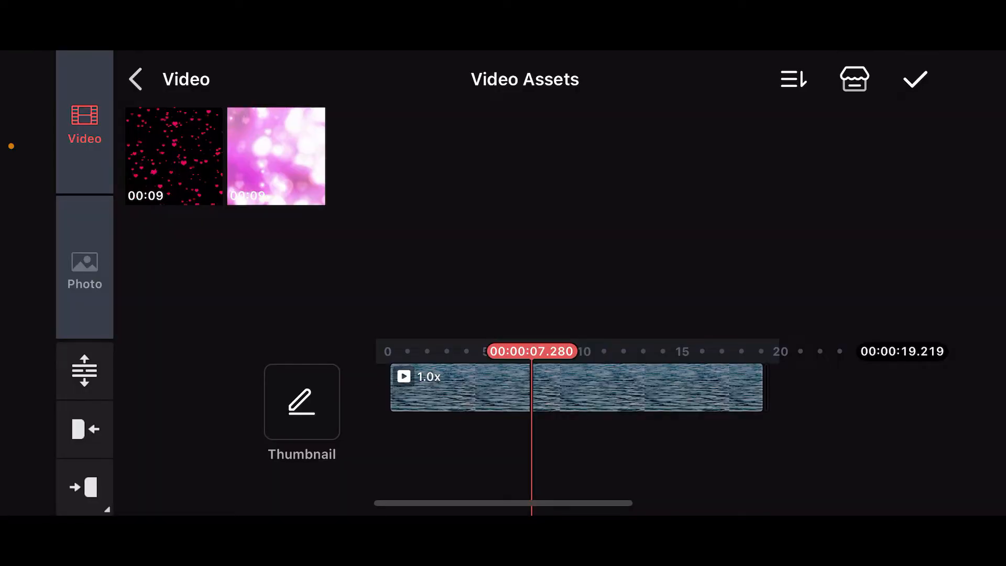
{"action": "left_click", "coordinate": [135, 80]}
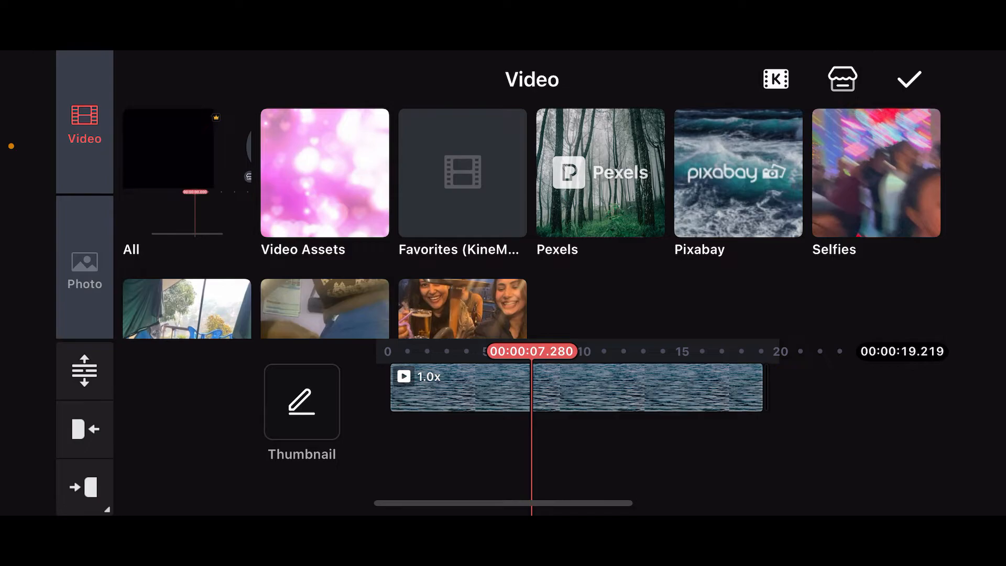
{"action": "left_click", "coordinate": [842, 79]}
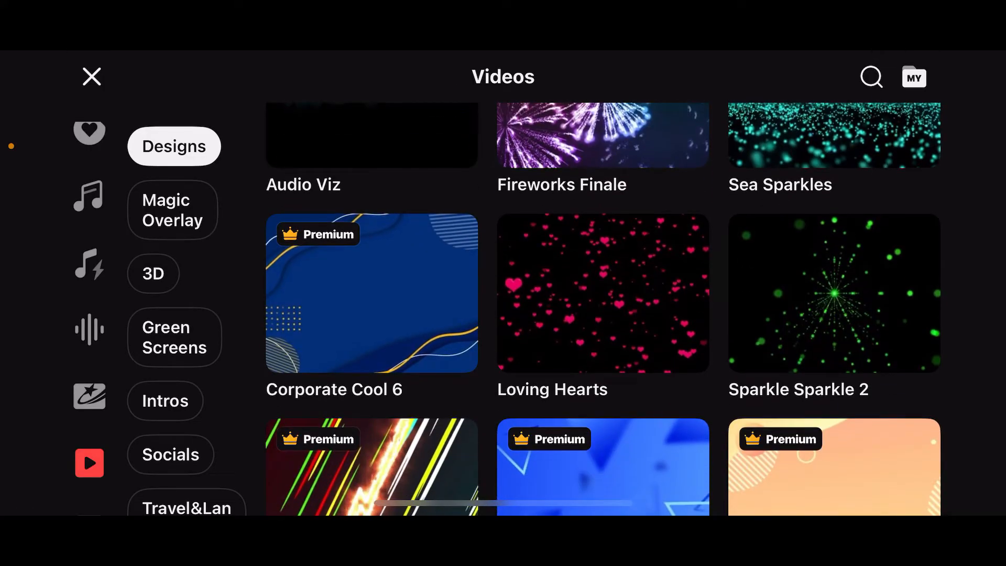
- Browse the Videos designs, try the search, Sound Effects, then the featured collections page
{"action": "scroll", "scroll_direction": "down", "scroll_amount": 3}
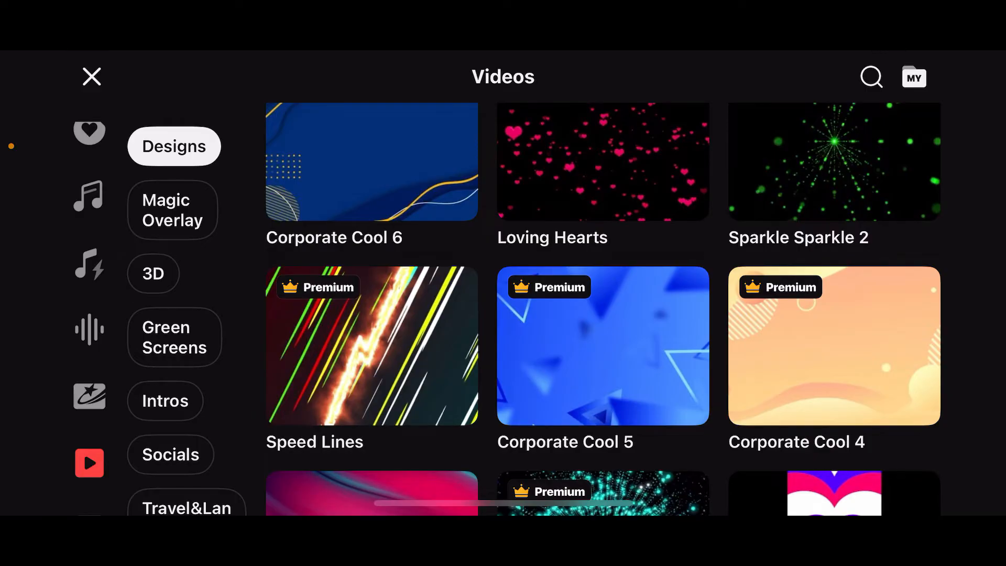
{"action": "left_click", "coordinate": [872, 77]}
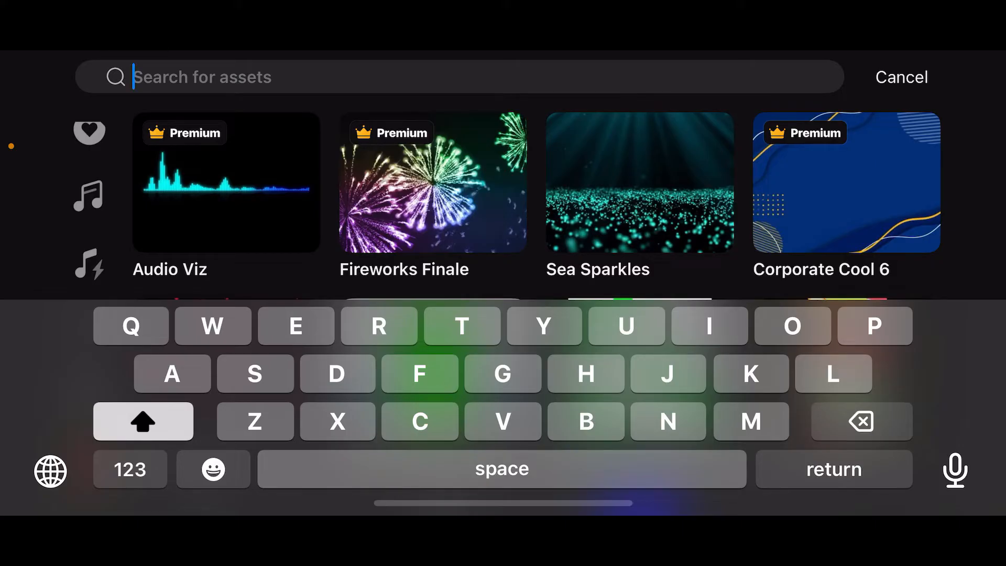
{"action": "left_click", "coordinate": [902, 77]}
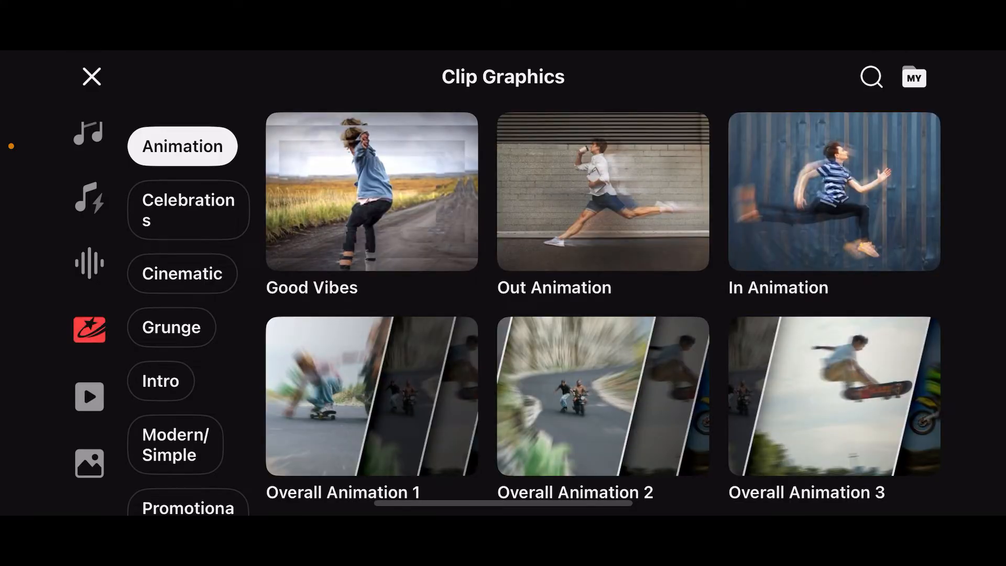
{"action": "left_click", "coordinate": [89, 134]}
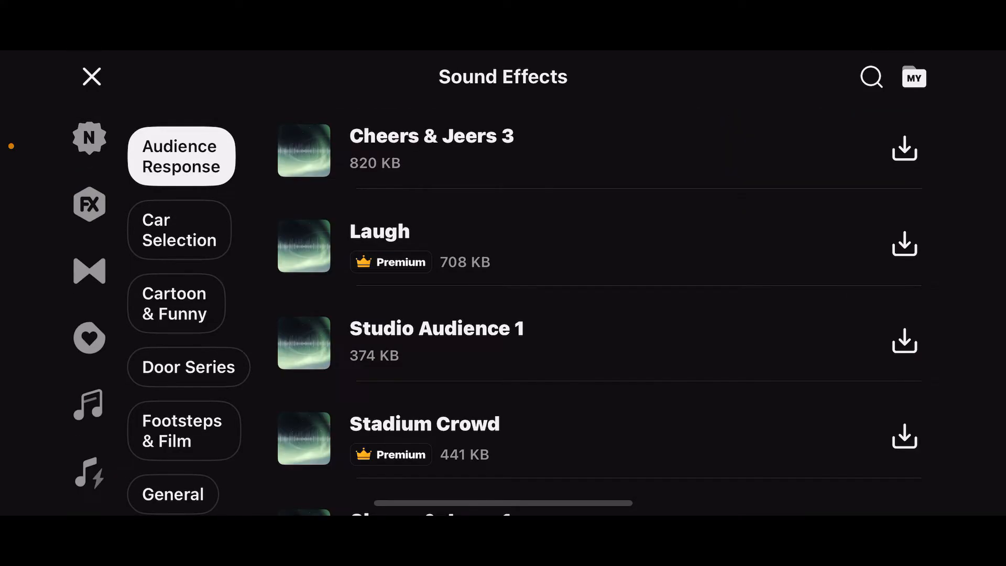
{"action": "left_click", "coordinate": [89, 203]}
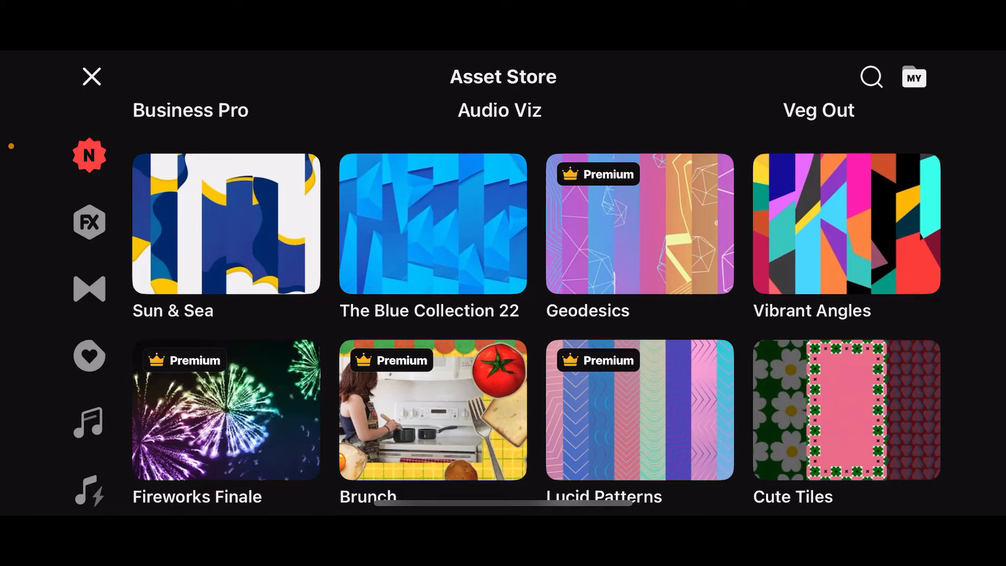
- Download the Cute Tiles image pack until it shows Installed
{"action": "scroll", "scroll_direction": "down", "scroll_amount": 3}
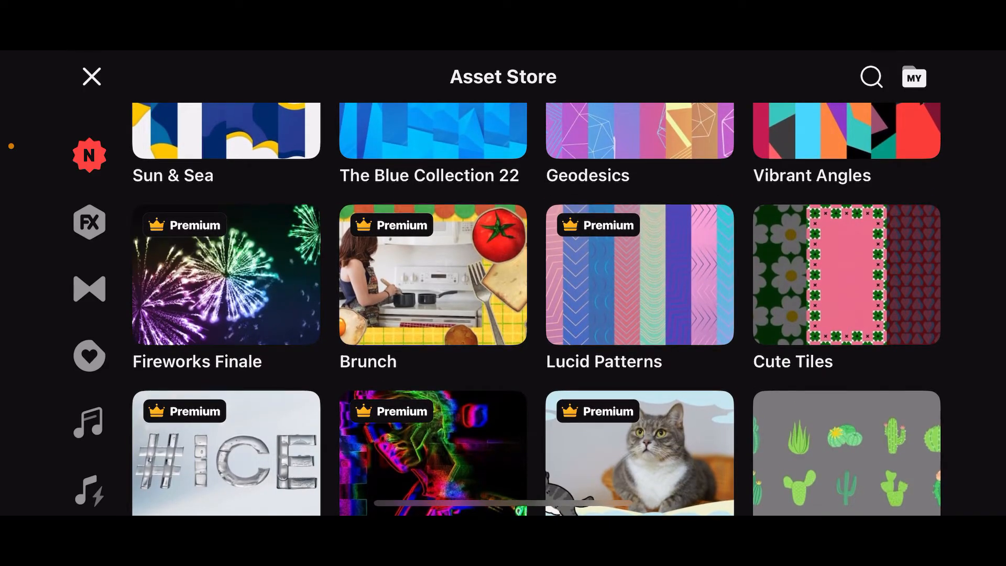
{"action": "left_click", "coordinate": [847, 281]}
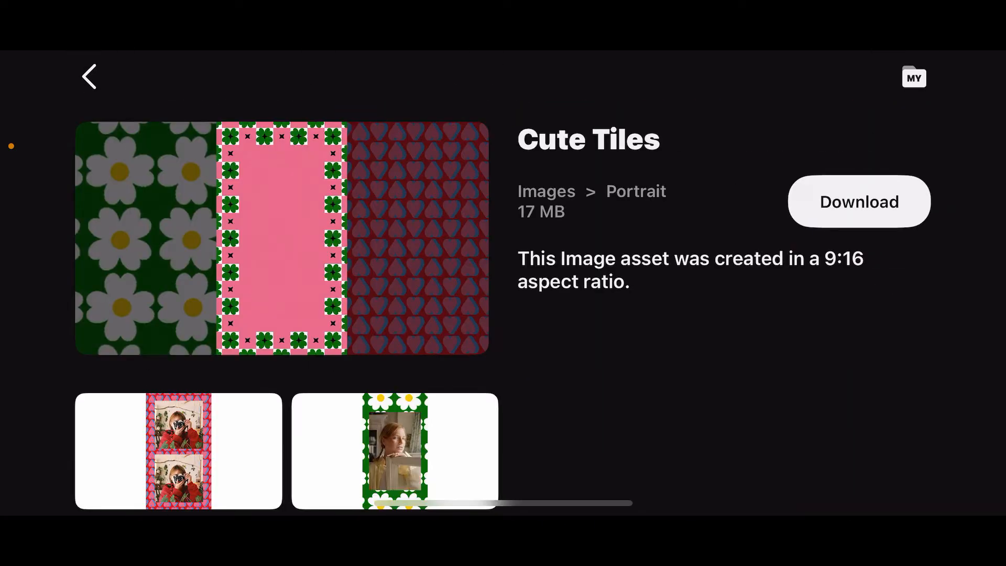
{"action": "left_click", "coordinate": [859, 203]}
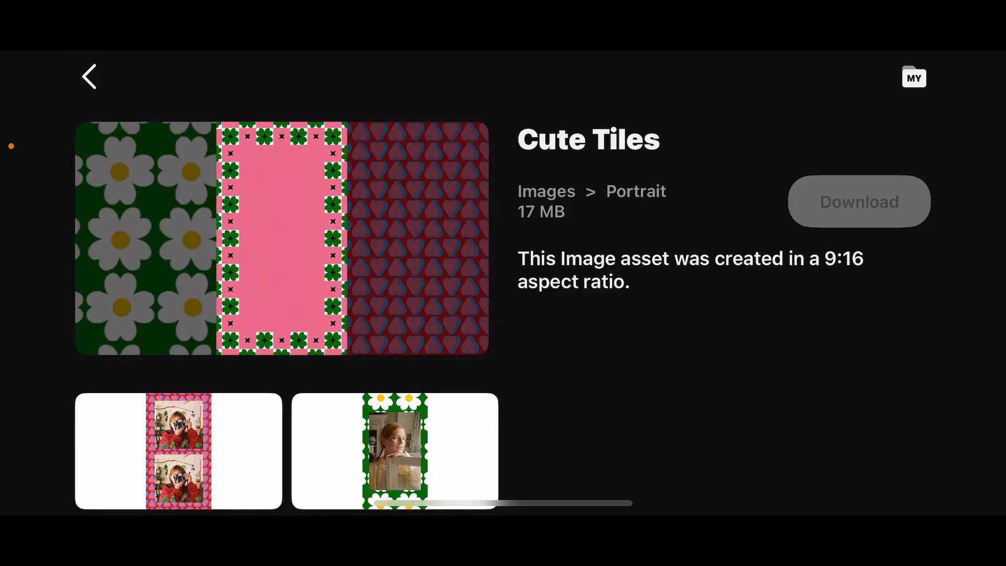
{"action": "left_click", "coordinate": [859, 202]}
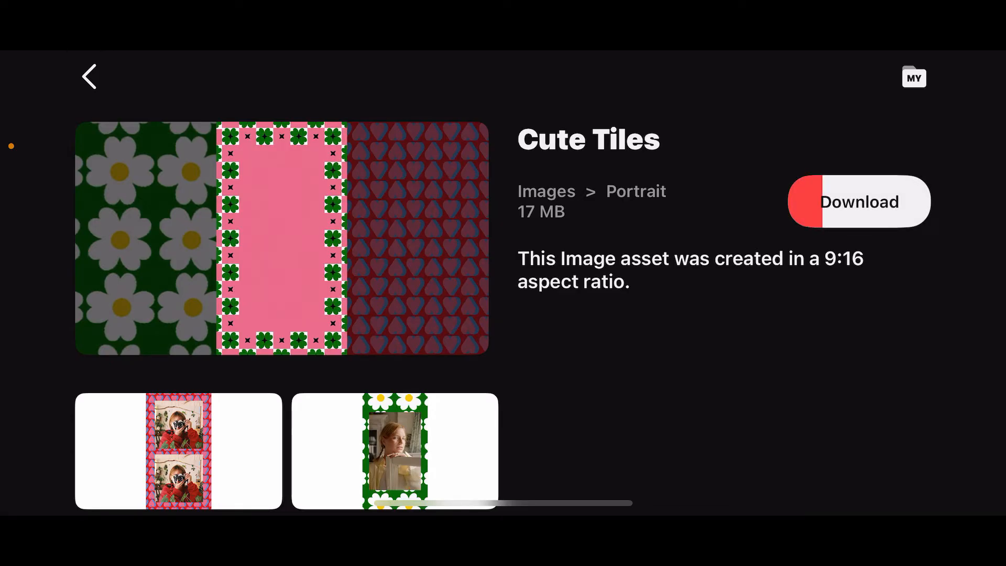
{"action": "left_click", "coordinate": [860, 202]}
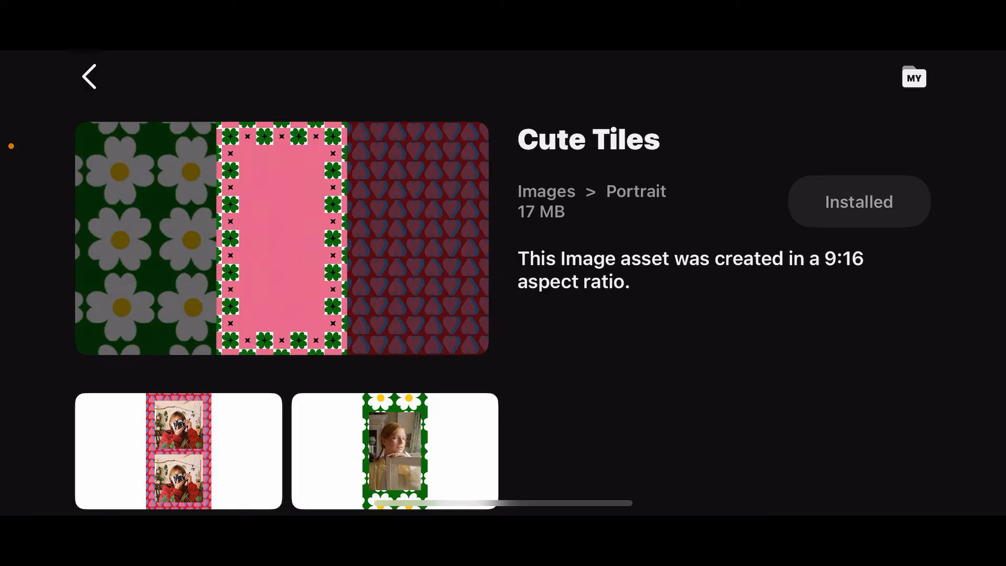
- Leave the store and add the pink Loving Hearts clip from Video Assets as a layer
{"action": "left_click", "coordinate": [88, 75]}
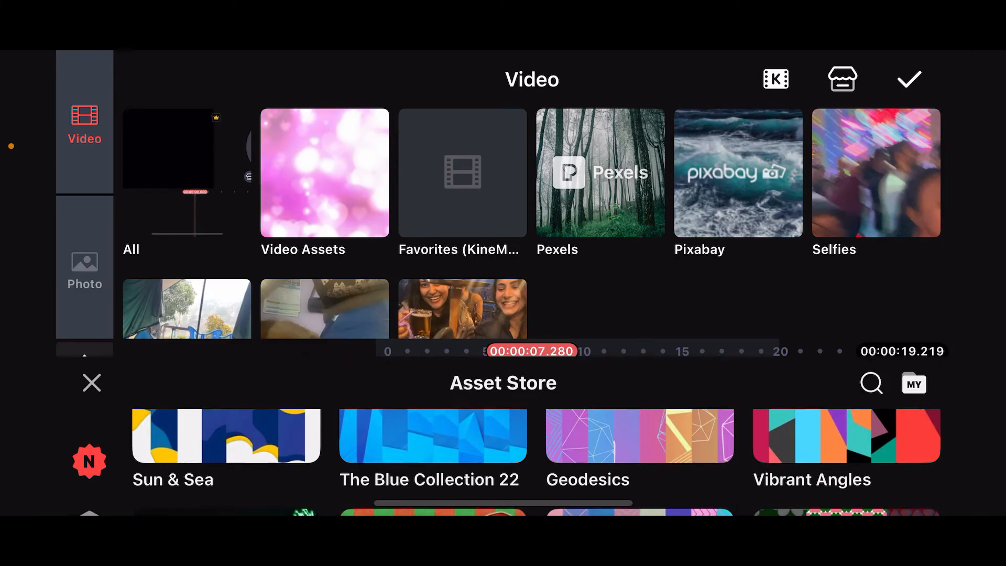
{"action": "left_click", "coordinate": [91, 382]}
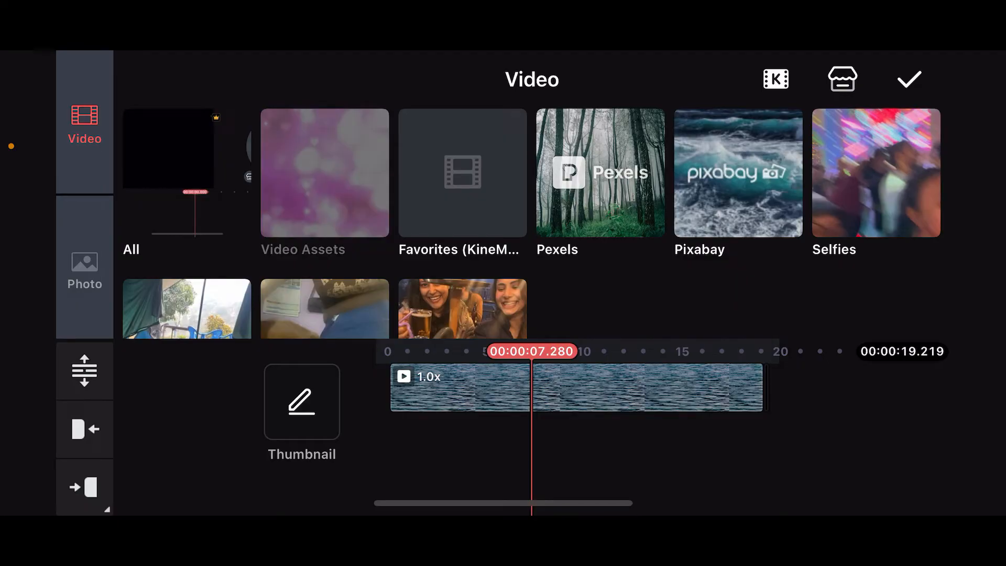
{"action": "left_click", "coordinate": [325, 173]}
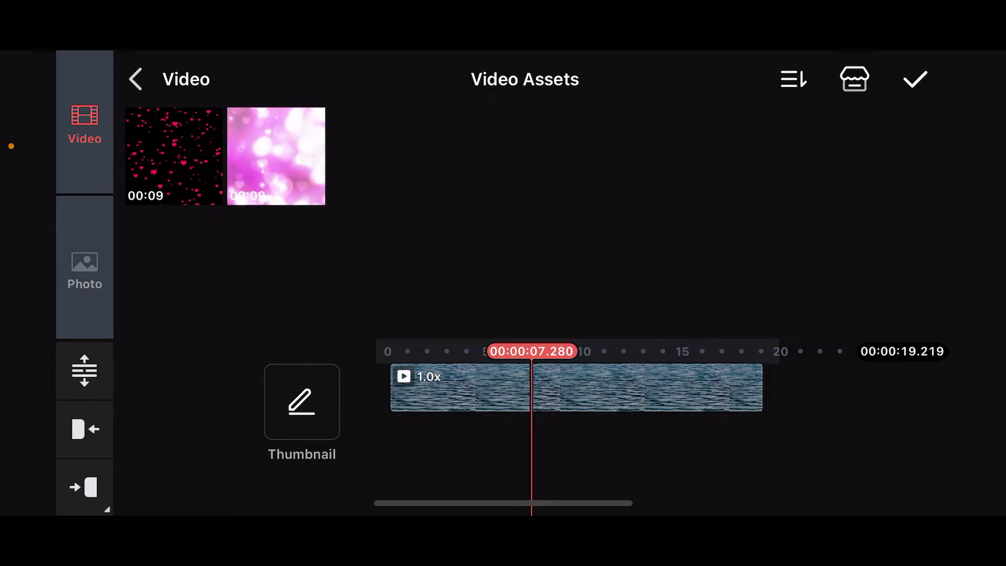
{"action": "left_click", "coordinate": [277, 157]}
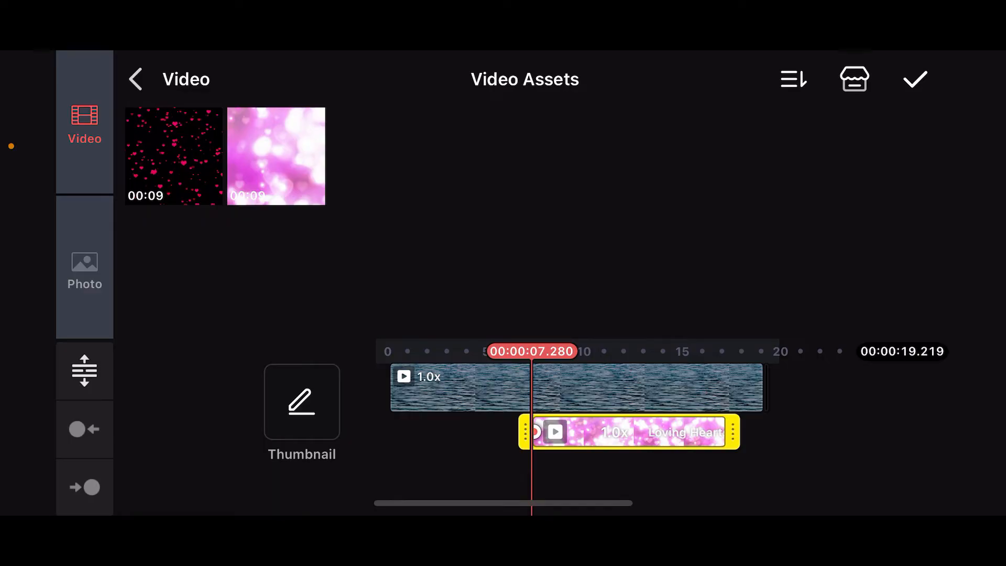
- Confirm the media, select the Loving Hearts layer and review its editing options
{"action": "left_click", "coordinate": [629, 437]}
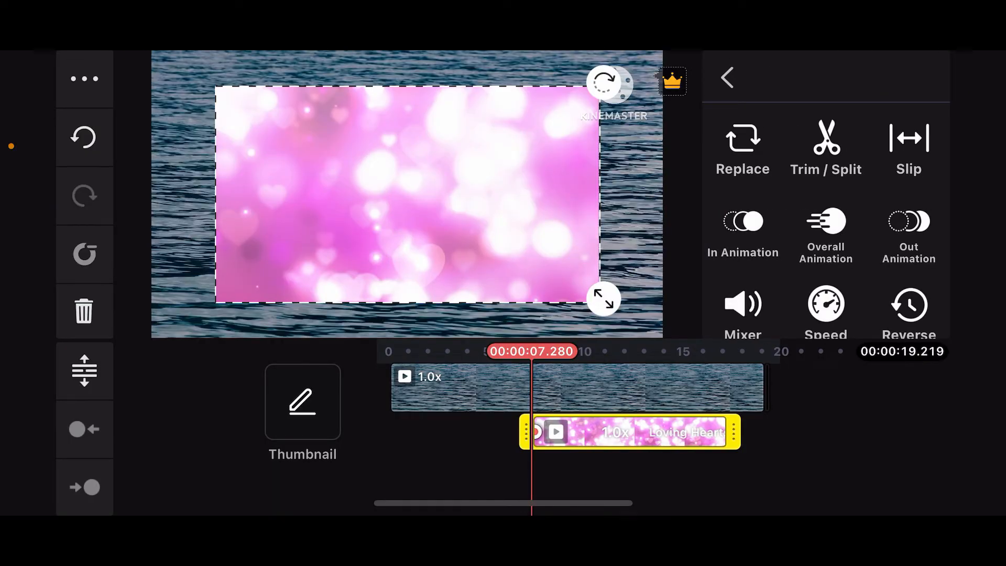
{"action": "left_click", "coordinate": [728, 77]}
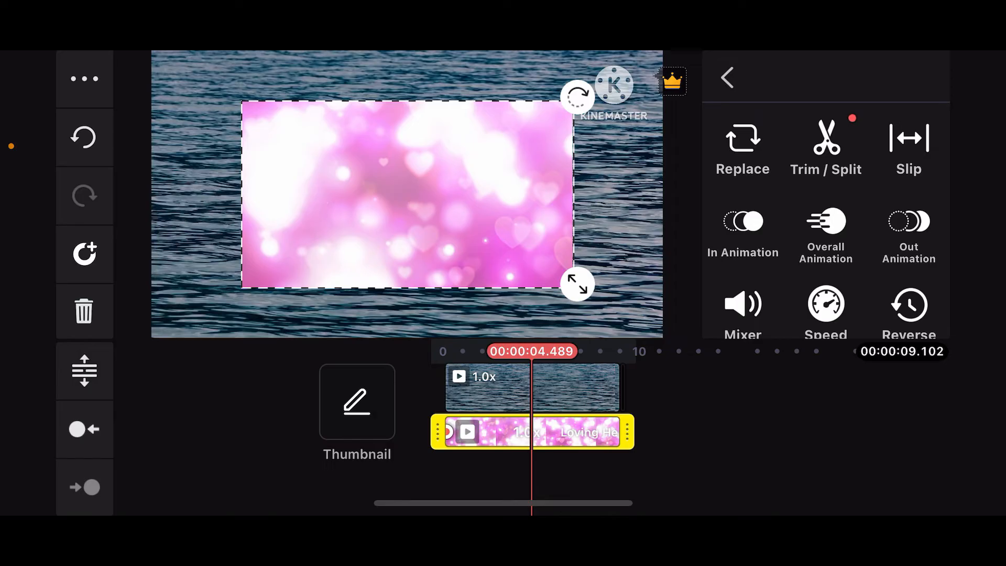
{"action": "scroll", "scroll_direction": "down", "scroll_amount": 3}
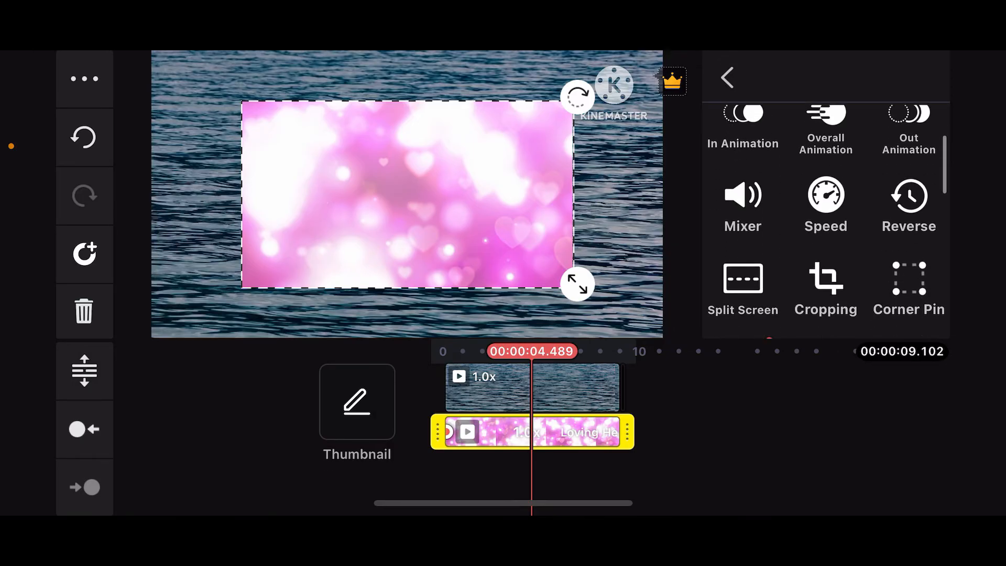
{"action": "scroll", "scroll_direction": "down", "scroll_amount": 3}
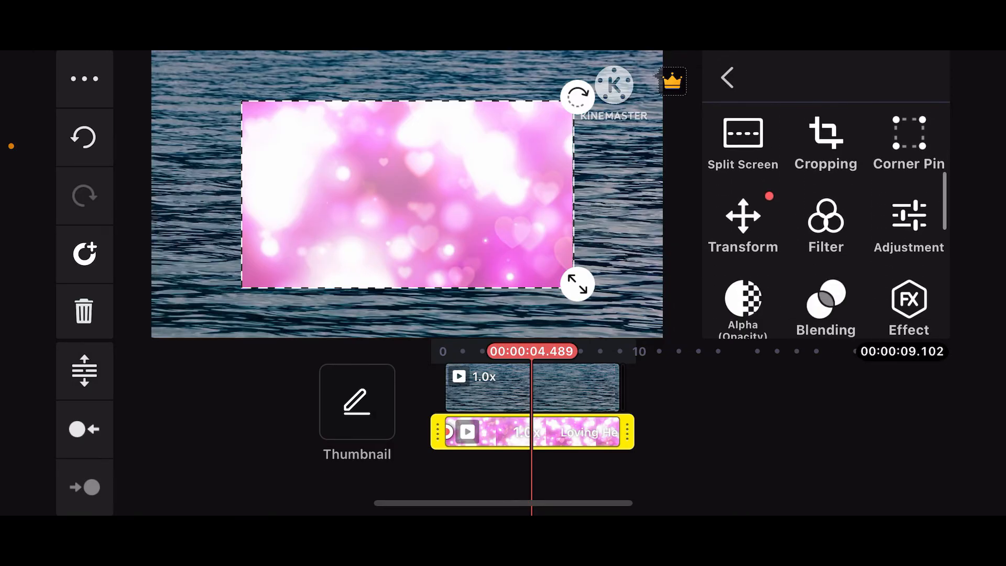
{"action": "scroll", "scroll_direction": "down", "scroll_amount": 3}
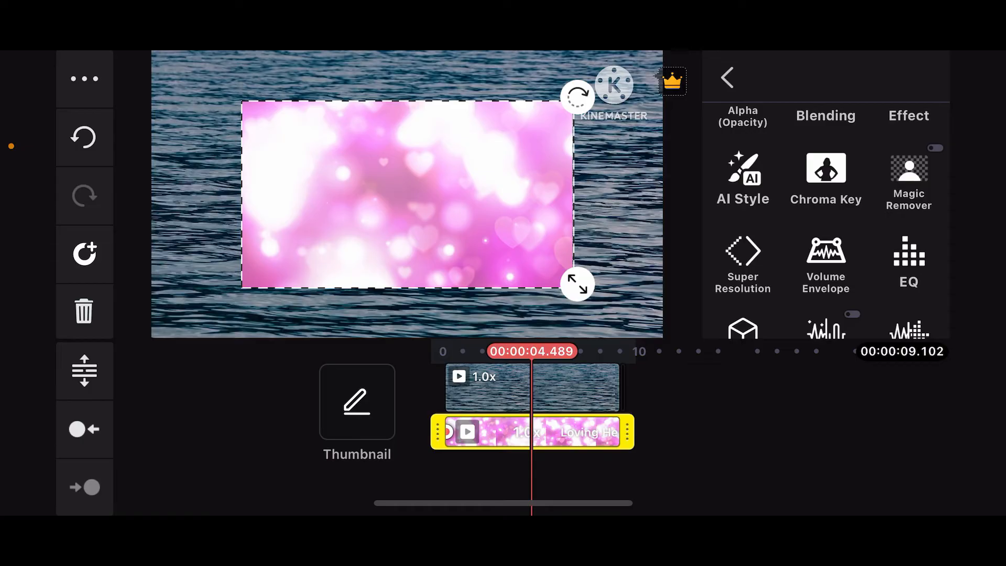
- Stretch the hearts layer to cover the frame and blend it so the waves show through
{"action": "left_click_drag", "start_coordinate": [577, 284], "coordinate": [622, 309]}
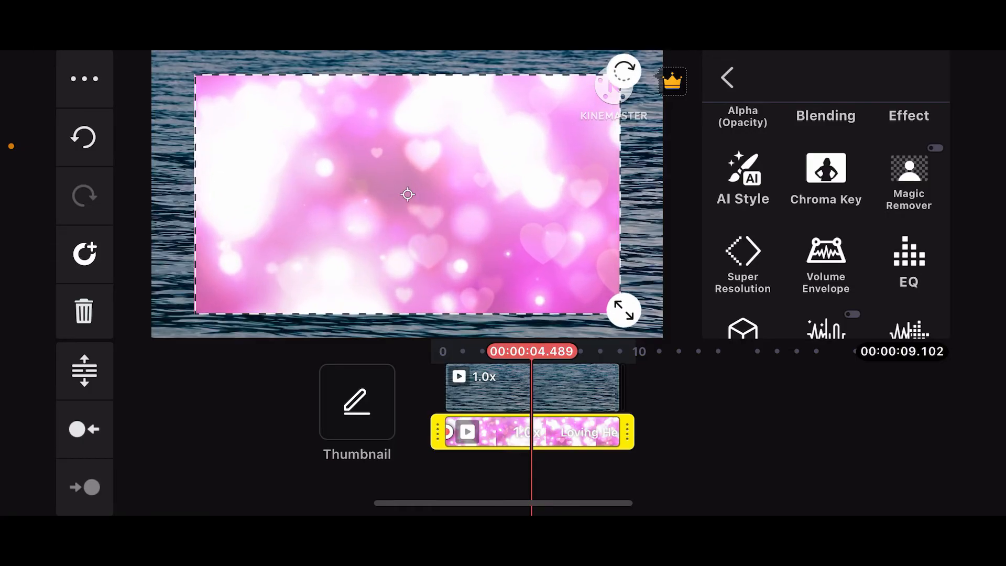
{"action": "scroll", "scroll_direction": "down", "scroll_amount": 3}
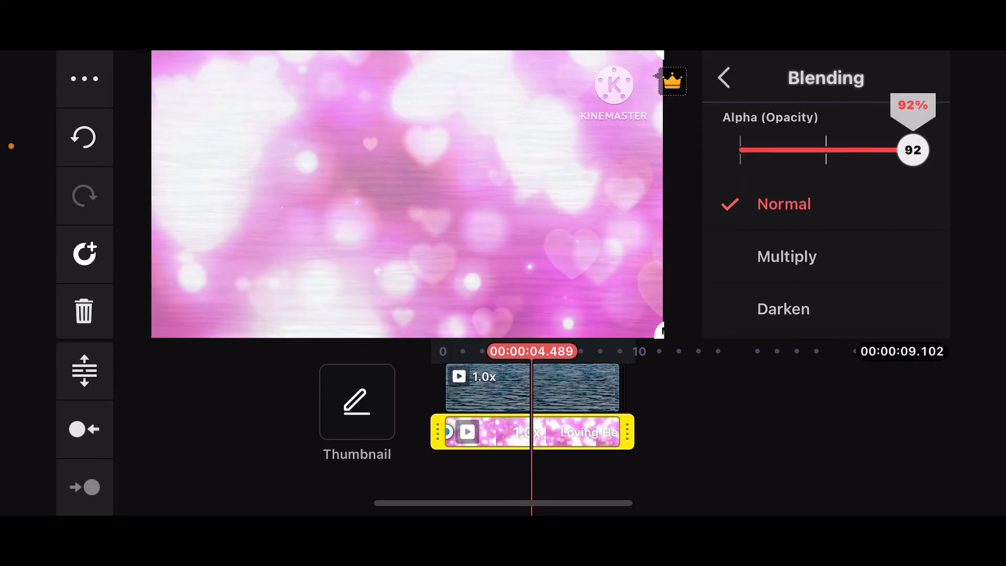
{"action": "left_click", "coordinate": [727, 78]}
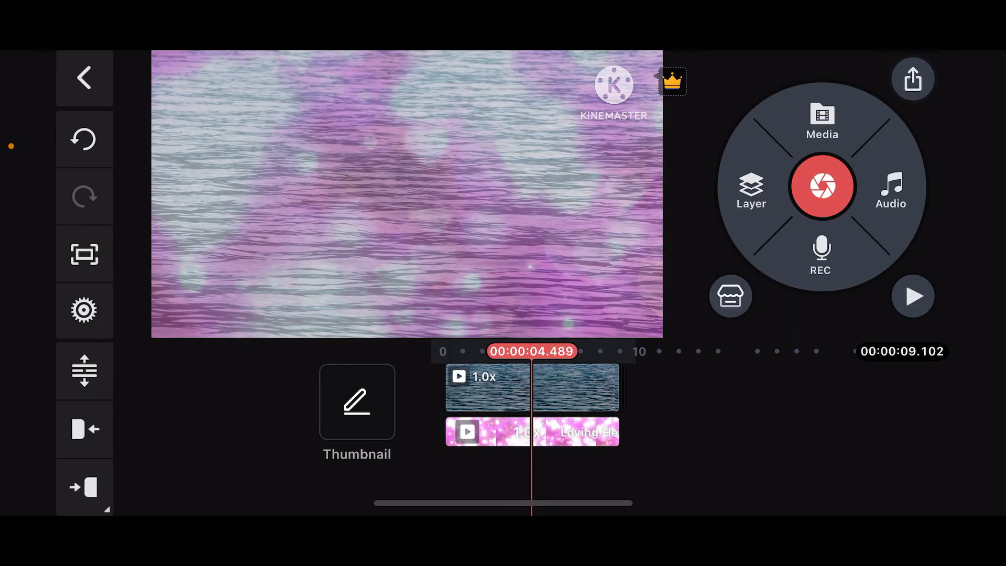
{"action": "left_click", "coordinate": [914, 80]}
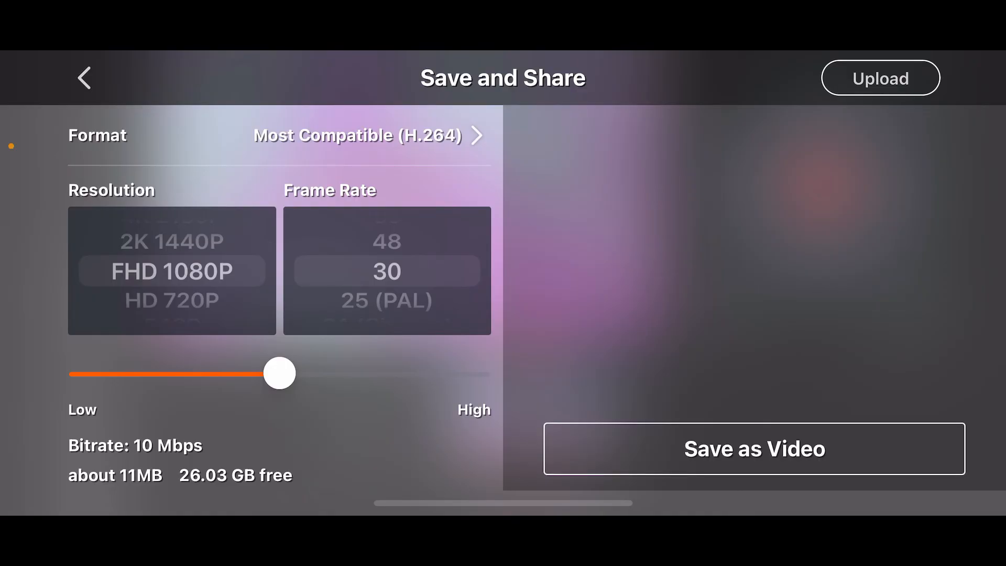
{"action": "left_click", "coordinate": [84, 78]}
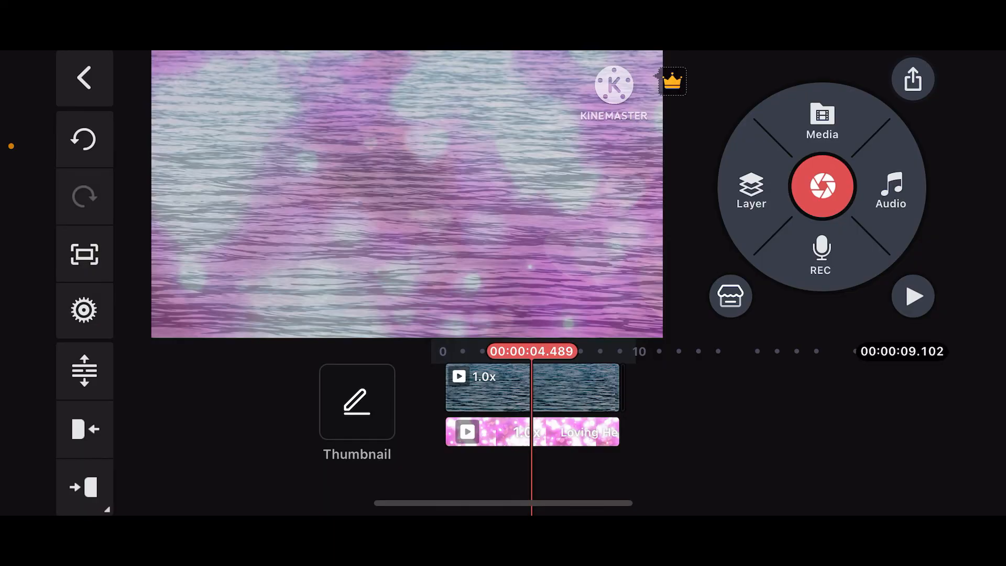